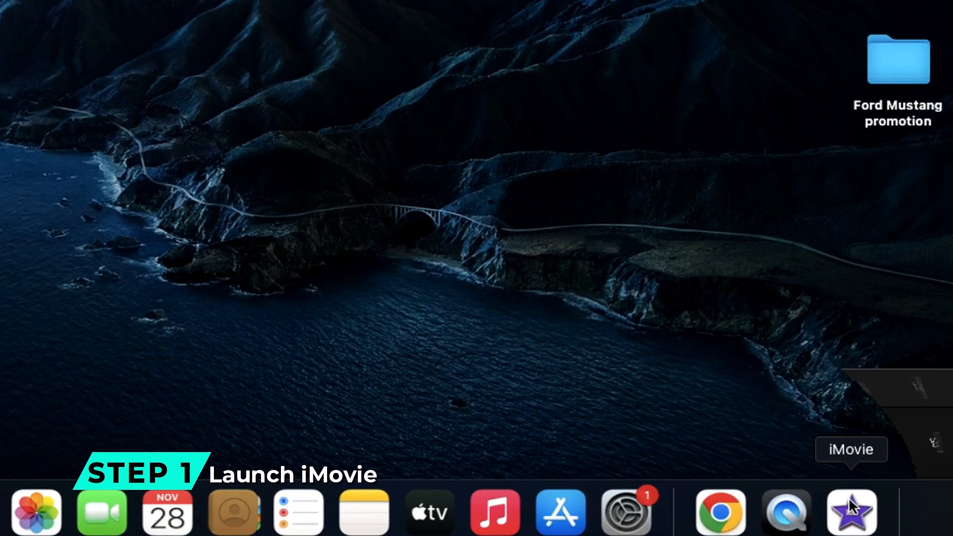
- Launch iMovie and start a new vertical App Preview project from the File menu
{"action": "left_click", "coordinate": [851, 511]}
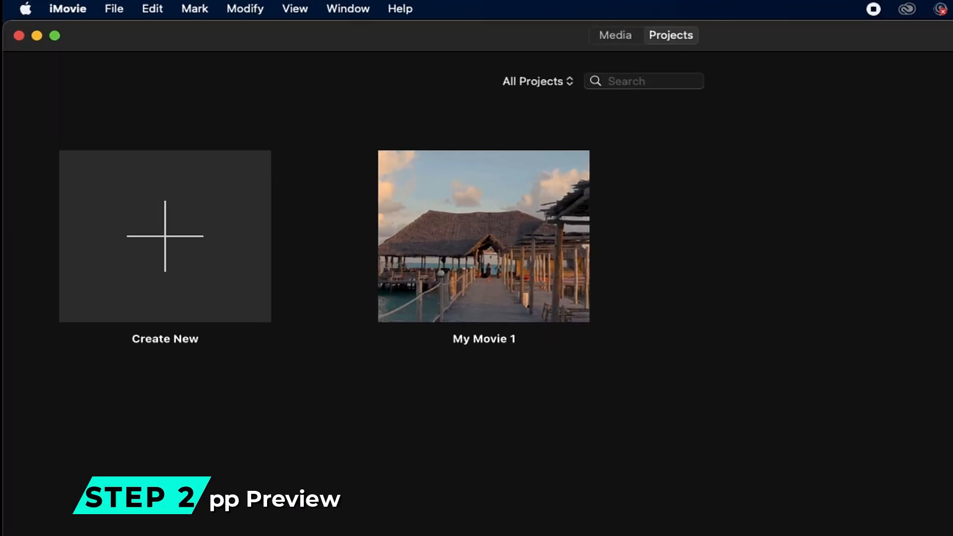
{"action": "left_click", "coordinate": [114, 9]}
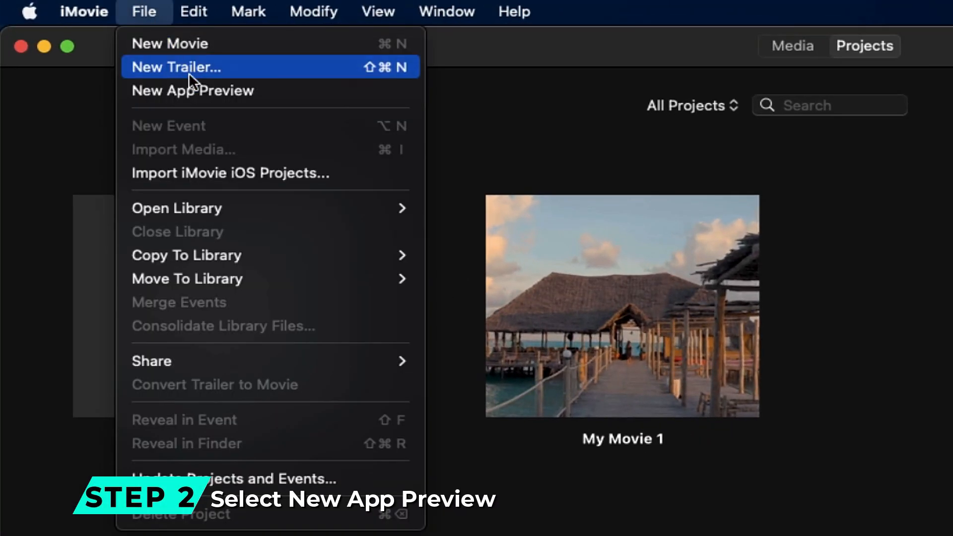
{"action": "left_click", "coordinate": [192, 90]}
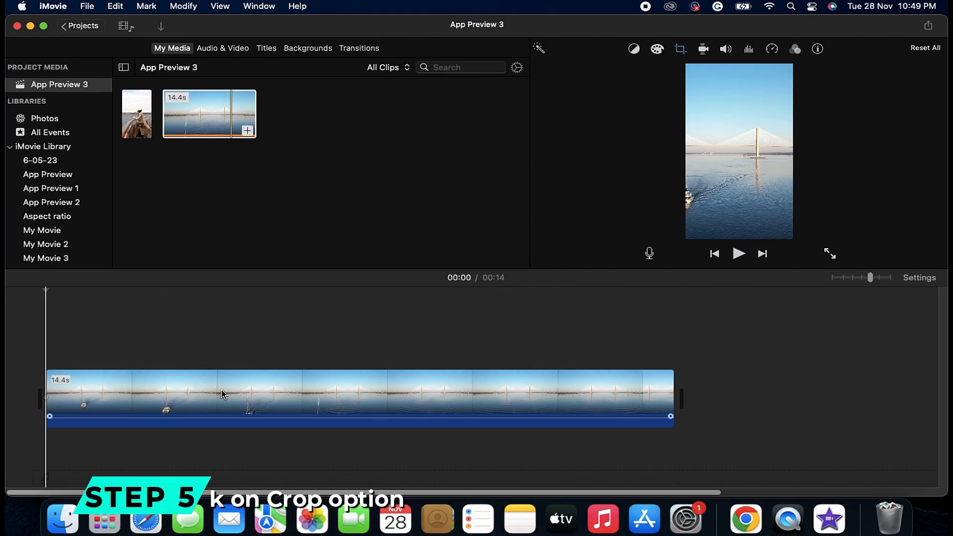
- Remove the existing timeline clip, then add the bridge clip followed by the woman-at-railing clip
{"action": "left_click", "coordinate": [681, 49]}
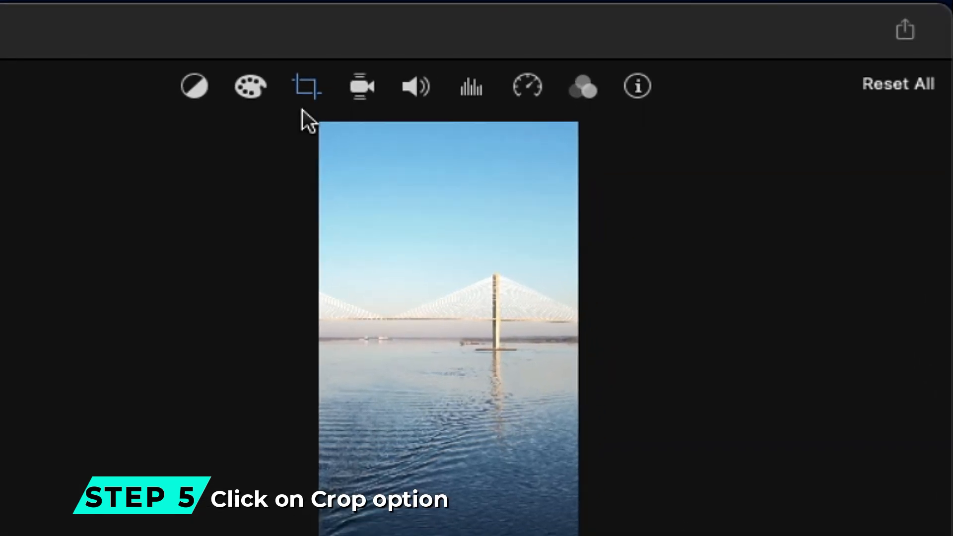
{"action": "left_click", "coordinate": [305, 86]}
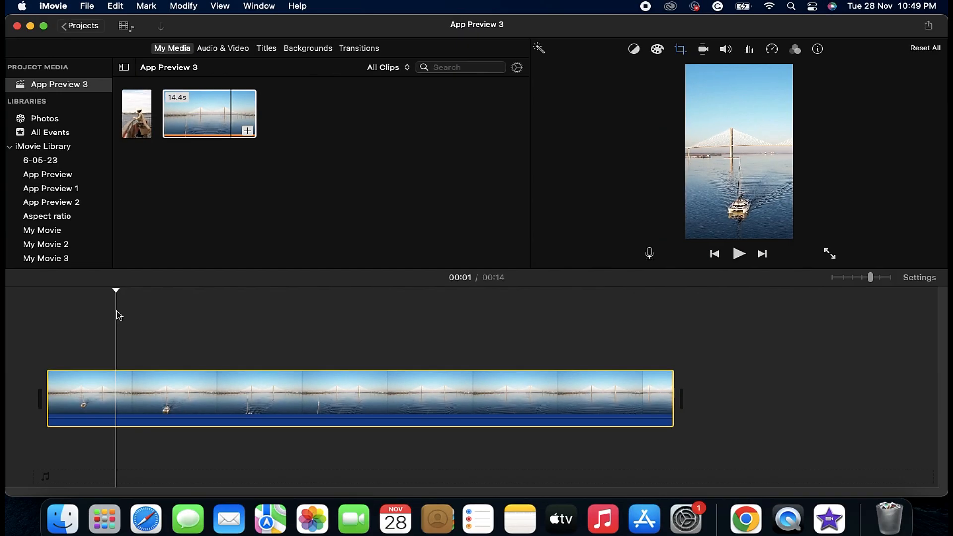
{"action": "left_click", "coordinate": [739, 253]}
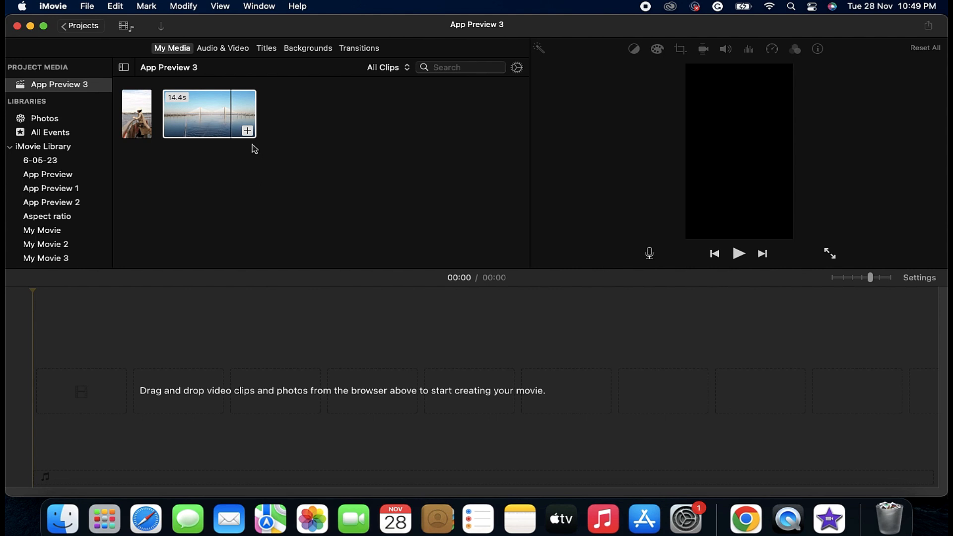
{"action": "mouse_move", "coordinate": [248, 132]}
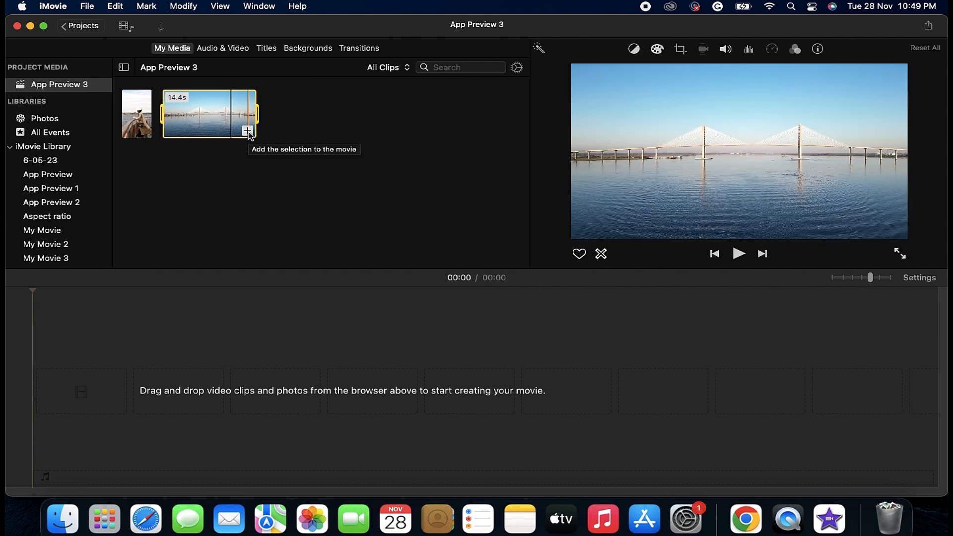
{"action": "left_click", "coordinate": [247, 132]}
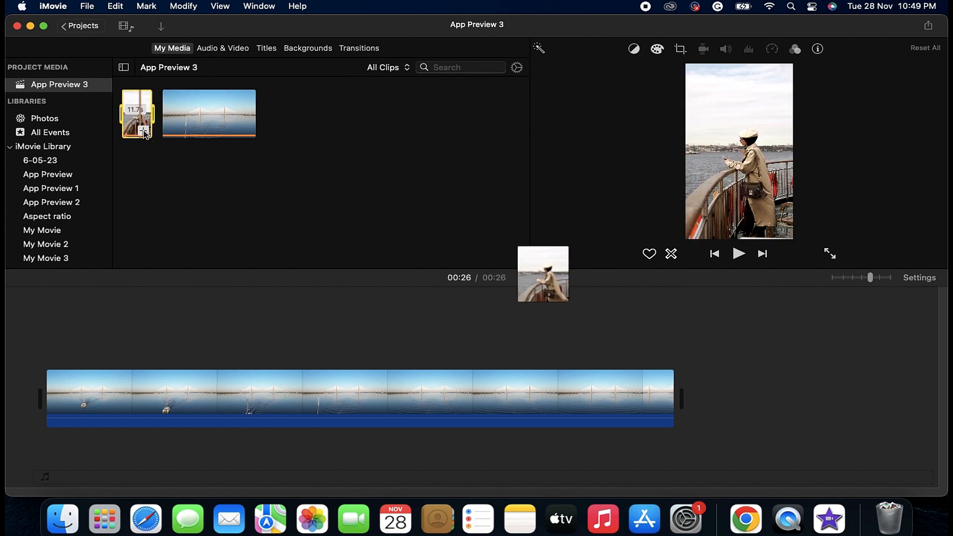
{"action": "left_click", "coordinate": [739, 253]}
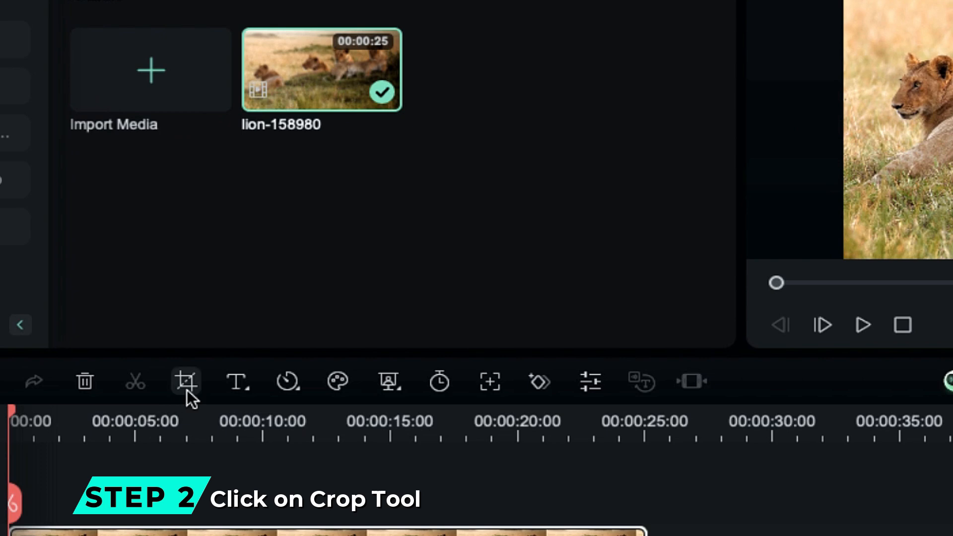
- Open the Crop and Zoom window for the lion clip on the timeline
{"action": "left_click", "coordinate": [186, 381]}
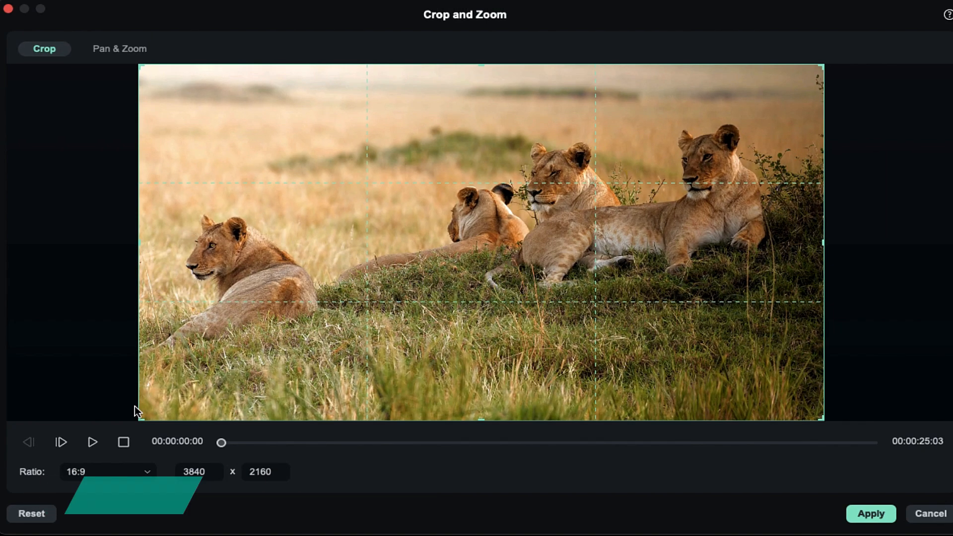
- Apply a custom 1080 x 1920 vertical crop positioned over the resting lions
{"action": "left_click", "coordinate": [107, 472]}
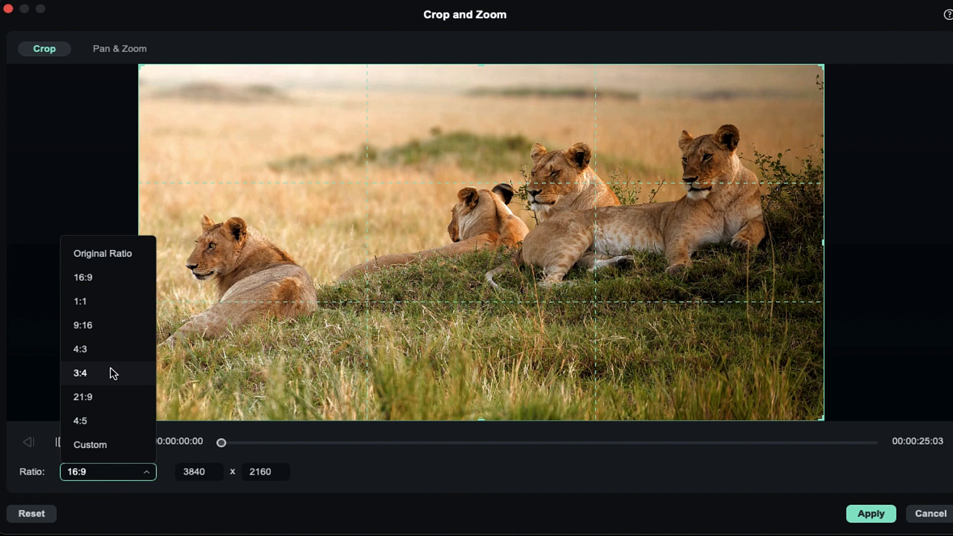
{"action": "mouse_move", "coordinate": [120, 304]}
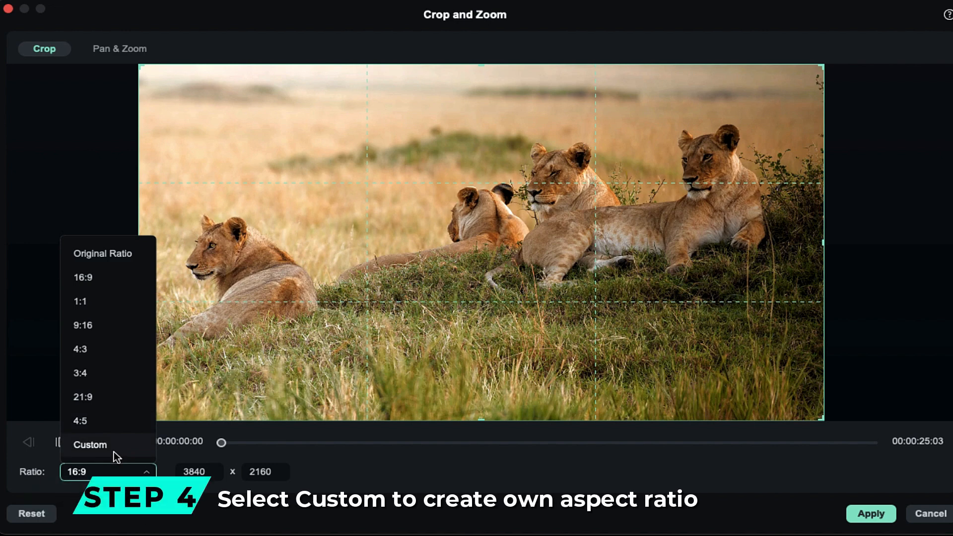
{"action": "left_click", "coordinate": [90, 445]}
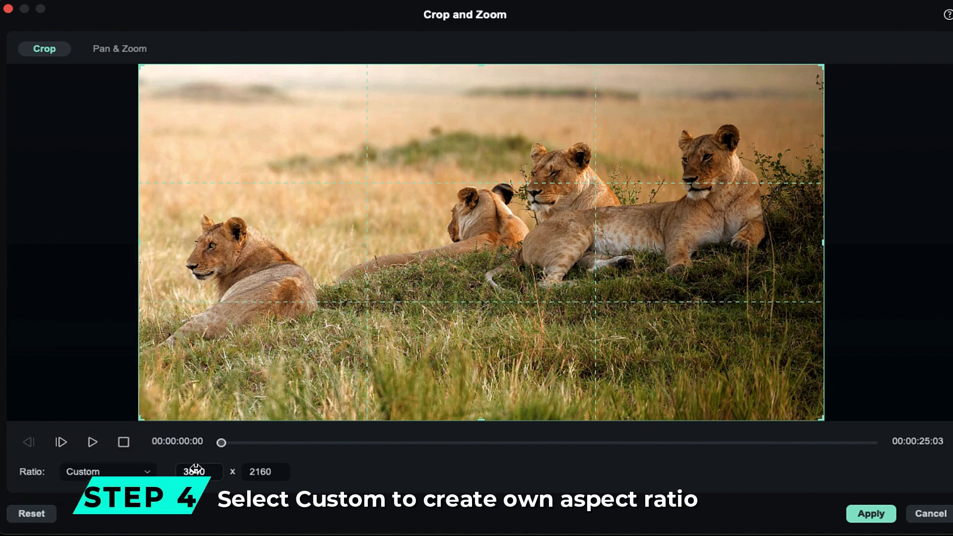
{"action": "type", "text": "1920"}
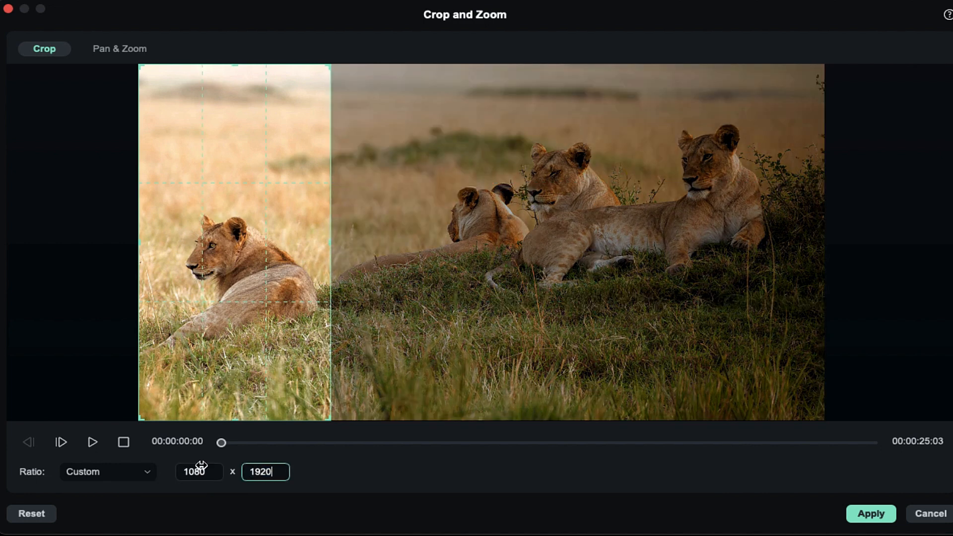
{"action": "left_click_drag", "start_coordinate": [235, 243], "coordinate": [501, 249]}
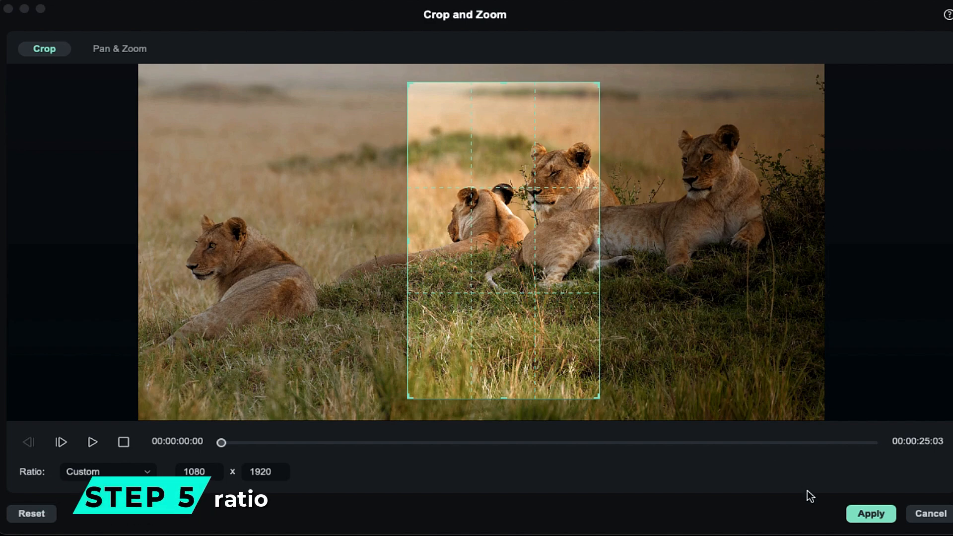
{"action": "left_click", "coordinate": [871, 513]}
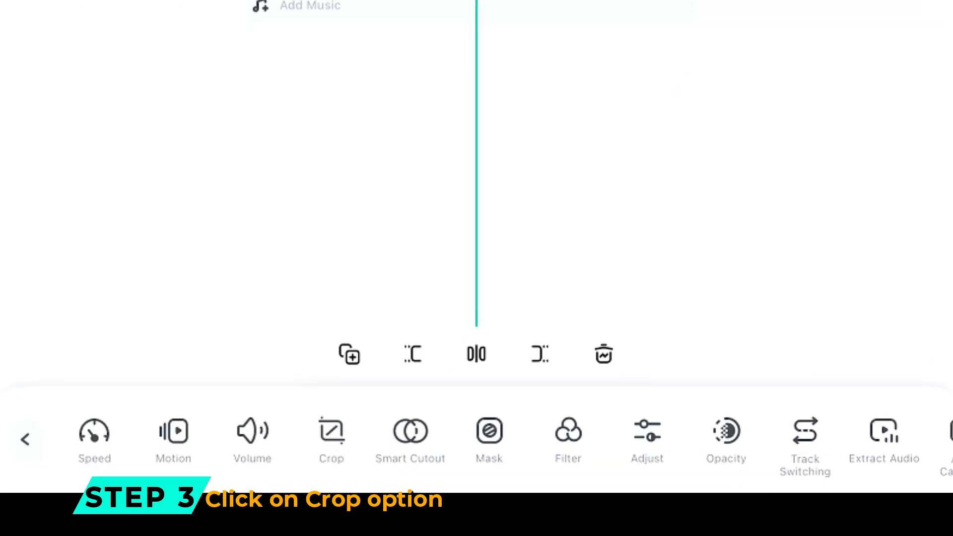
- Try 16:9 and 9:16 crops on the dance clip, then confirm a 4:5 crop
{"action": "left_click", "coordinate": [331, 438]}
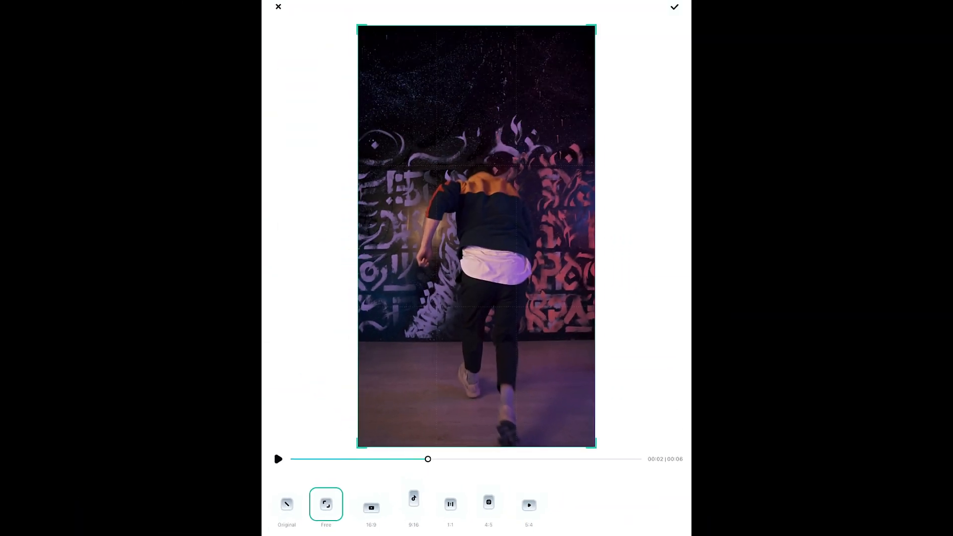
{"action": "left_click", "coordinate": [371, 508]}
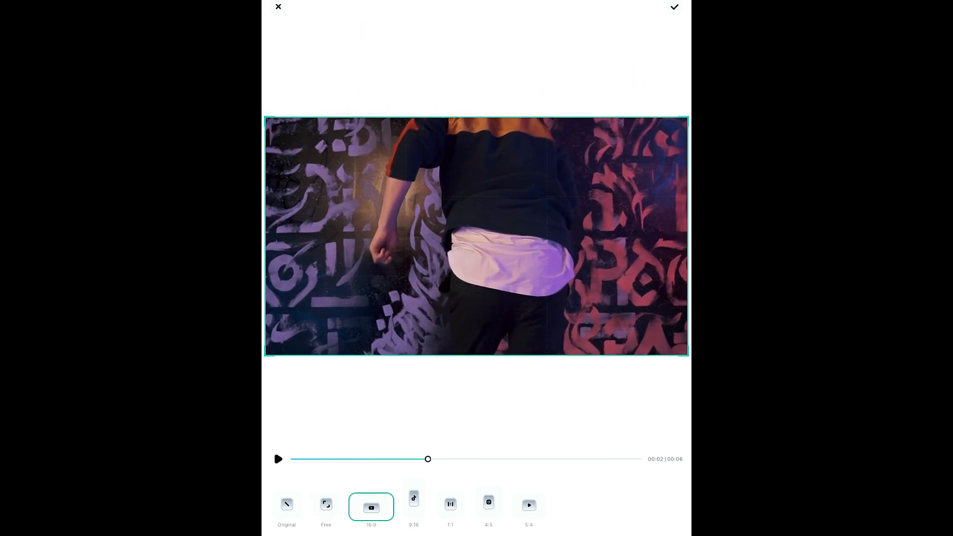
{"action": "left_click", "coordinate": [413, 507]}
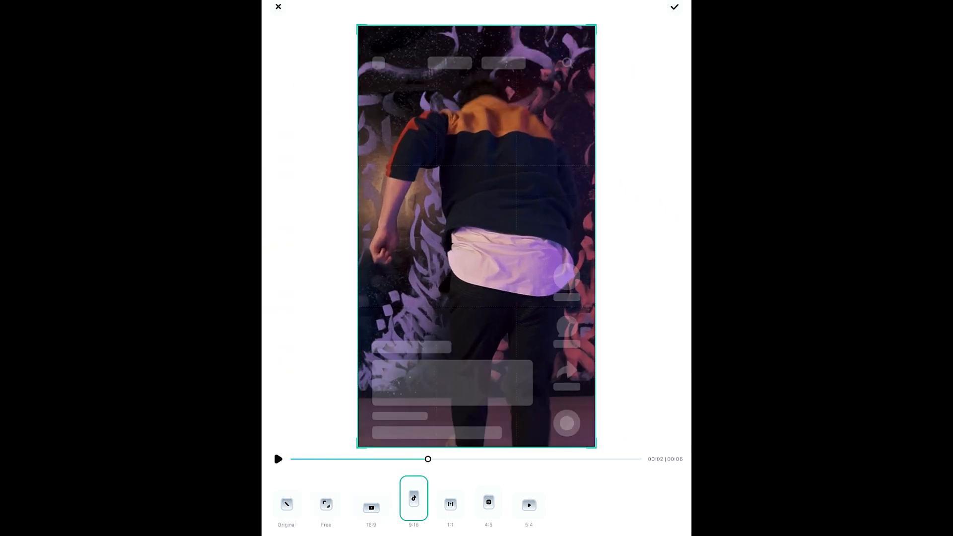
{"action": "left_click", "coordinate": [489, 505]}
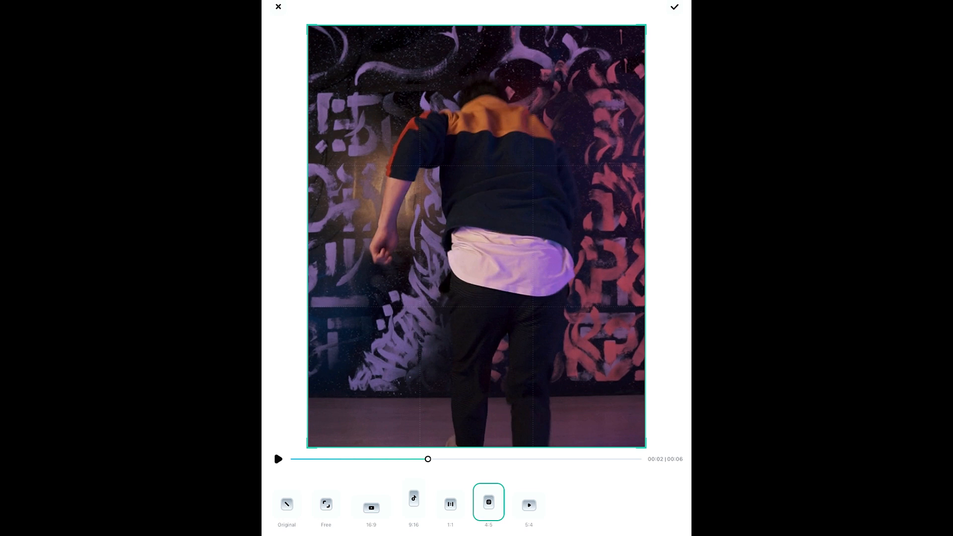
{"action": "left_click", "coordinate": [529, 504]}
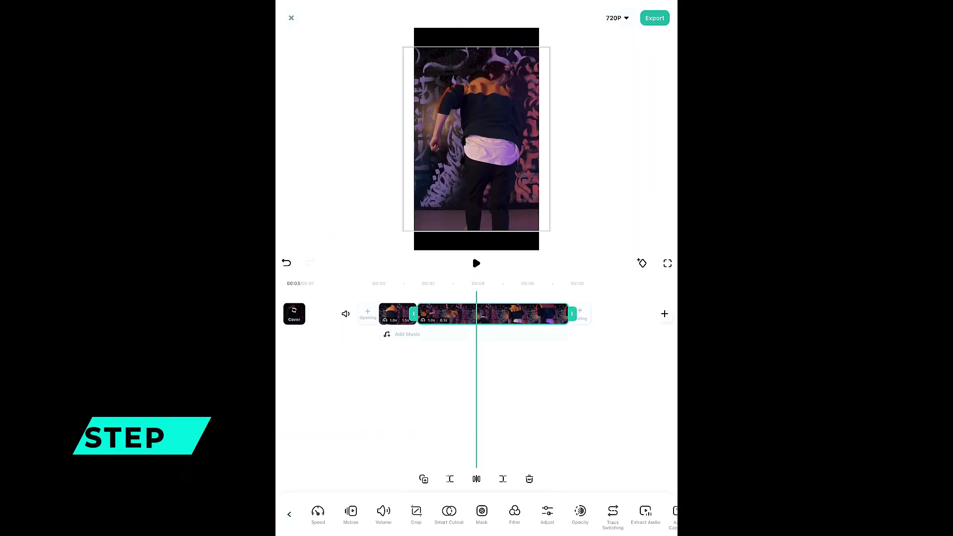
{"action": "left_click", "coordinate": [654, 18]}
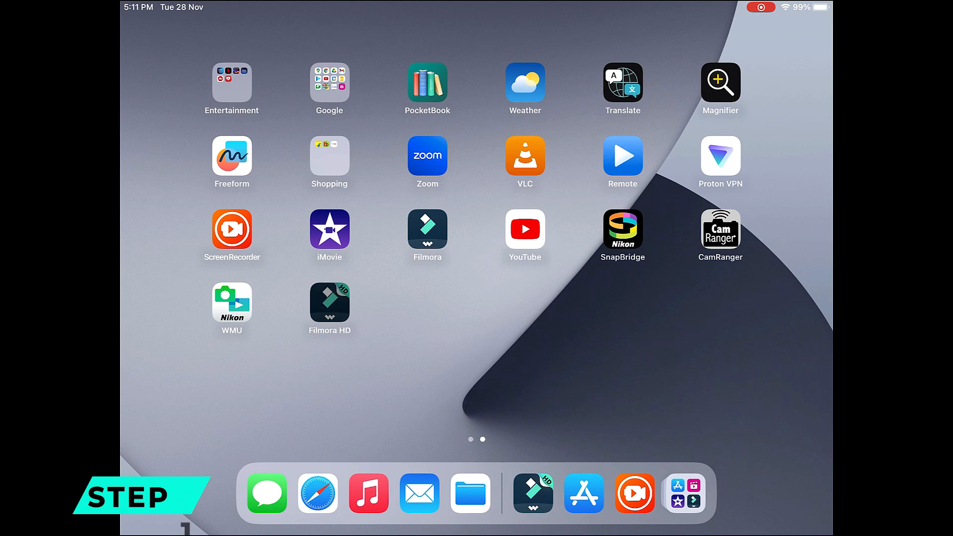
- Launch Filmora HD from the home screen and play the Travel Memories Vlog preview
{"action": "left_click", "coordinate": [427, 229]}
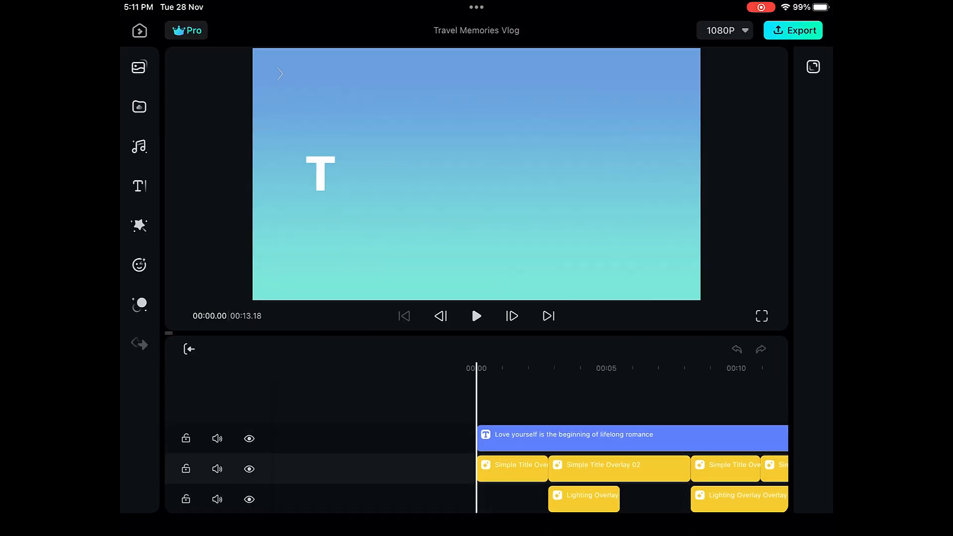
{"action": "left_click", "coordinate": [475, 316]}
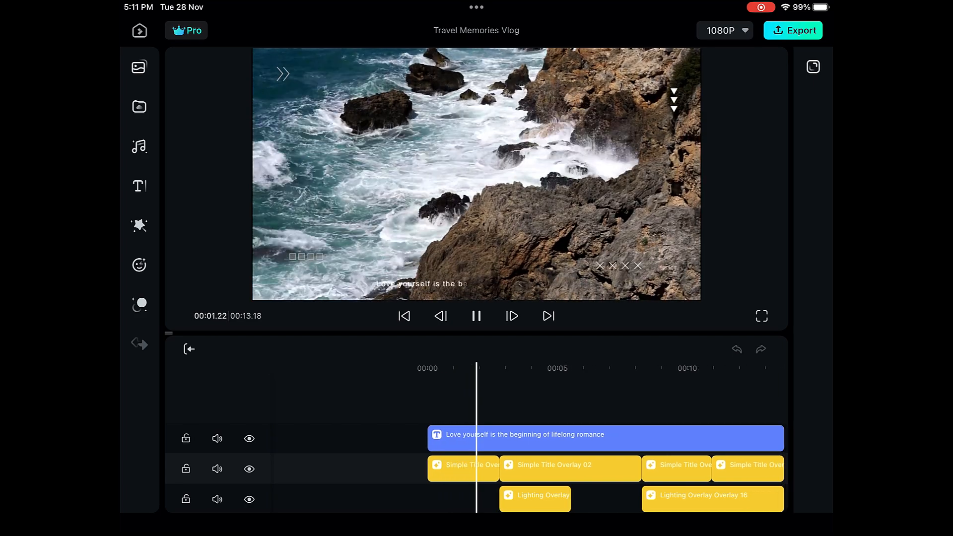
{"action": "left_click", "coordinate": [476, 316]}
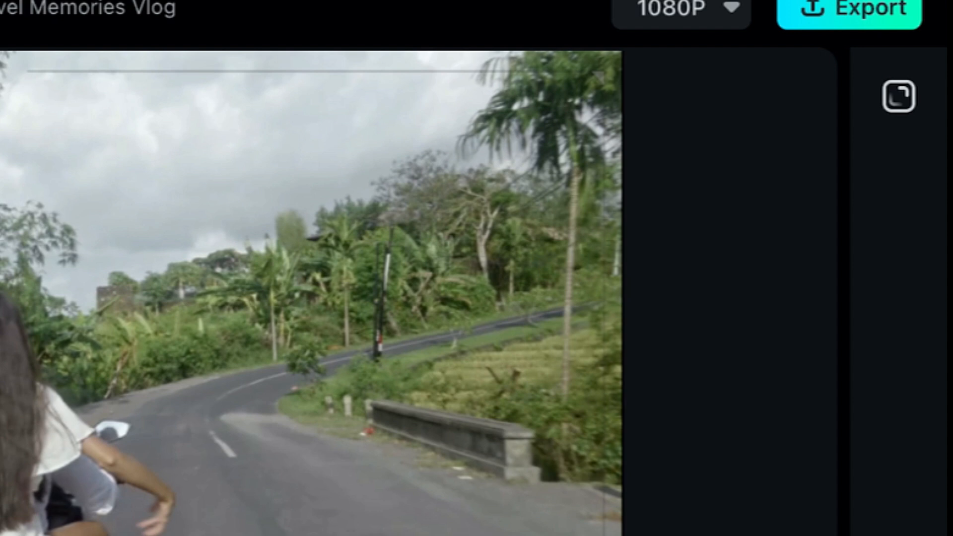
- Cycle the project ratio through 4:3, 3:2, 9:16 and 4:5, ending on 4:3
{"action": "left_click", "coordinate": [899, 97]}
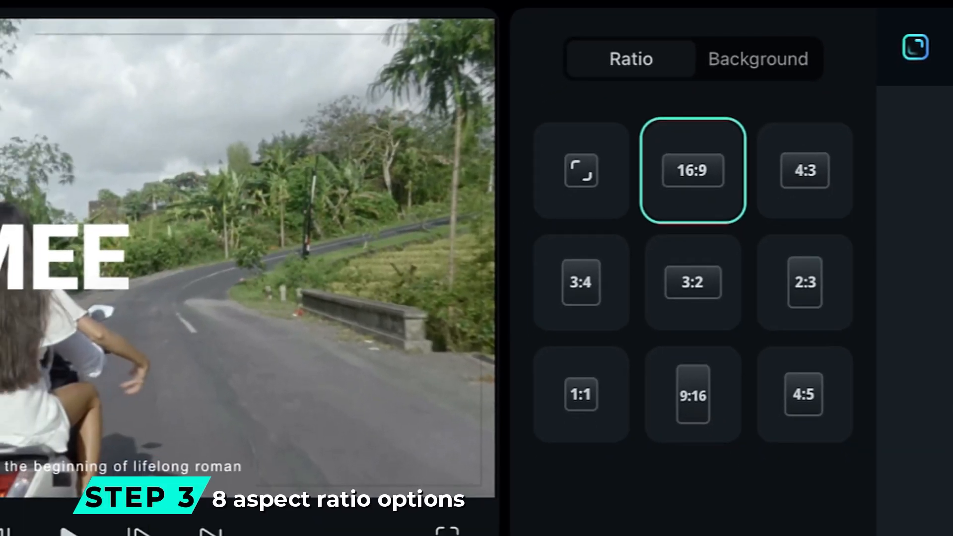
{"action": "left_click", "coordinate": [804, 170]}
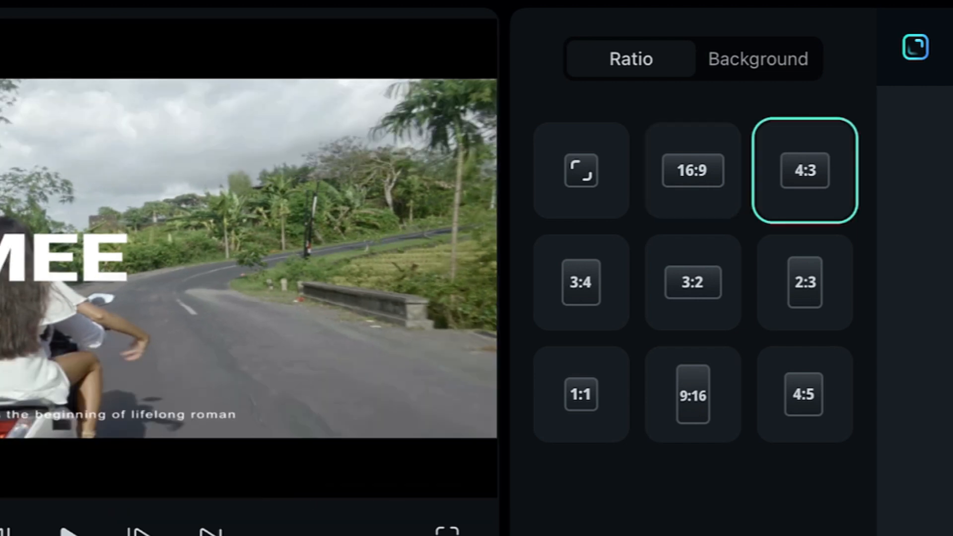
{"action": "left_click", "coordinate": [694, 282]}
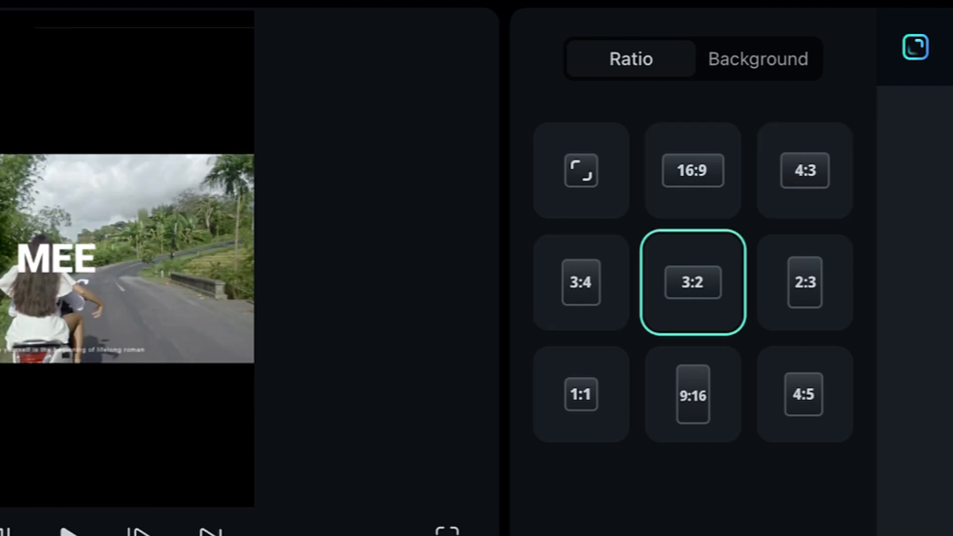
{"action": "left_click", "coordinate": [692, 394]}
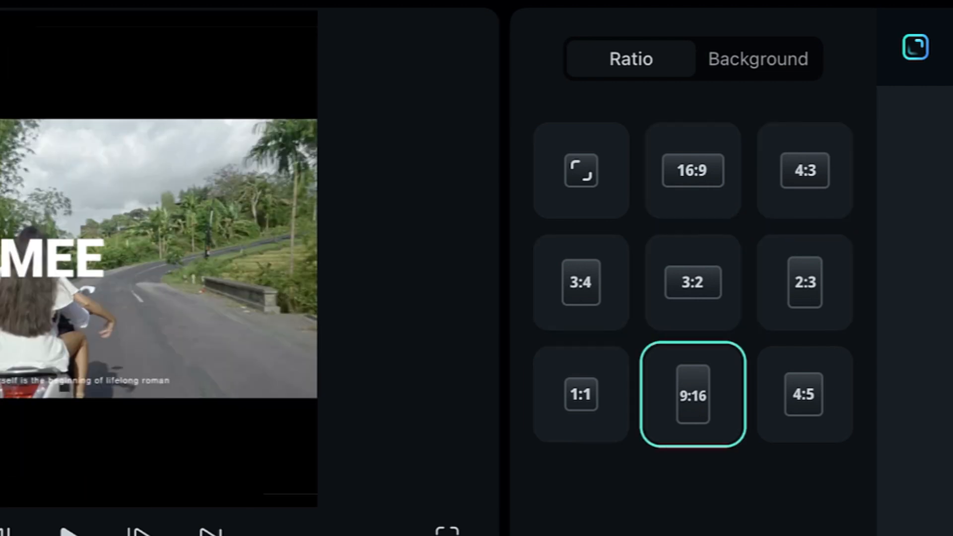
{"action": "left_click", "coordinate": [803, 395]}
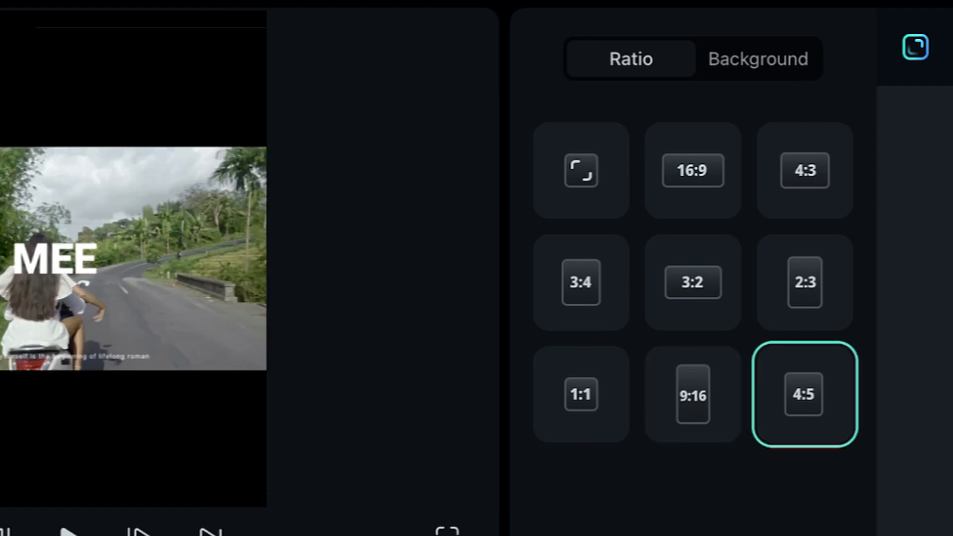
{"action": "left_click", "coordinate": [803, 170]}
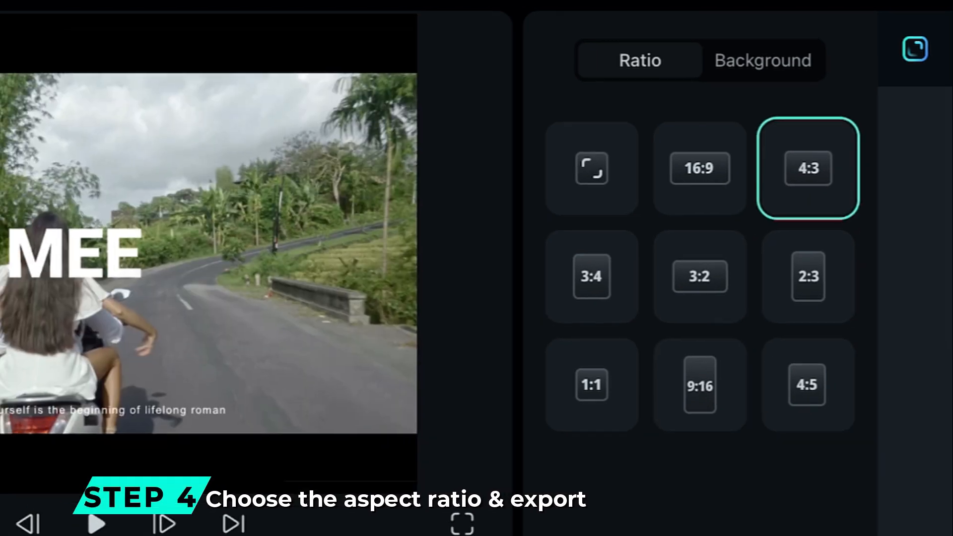